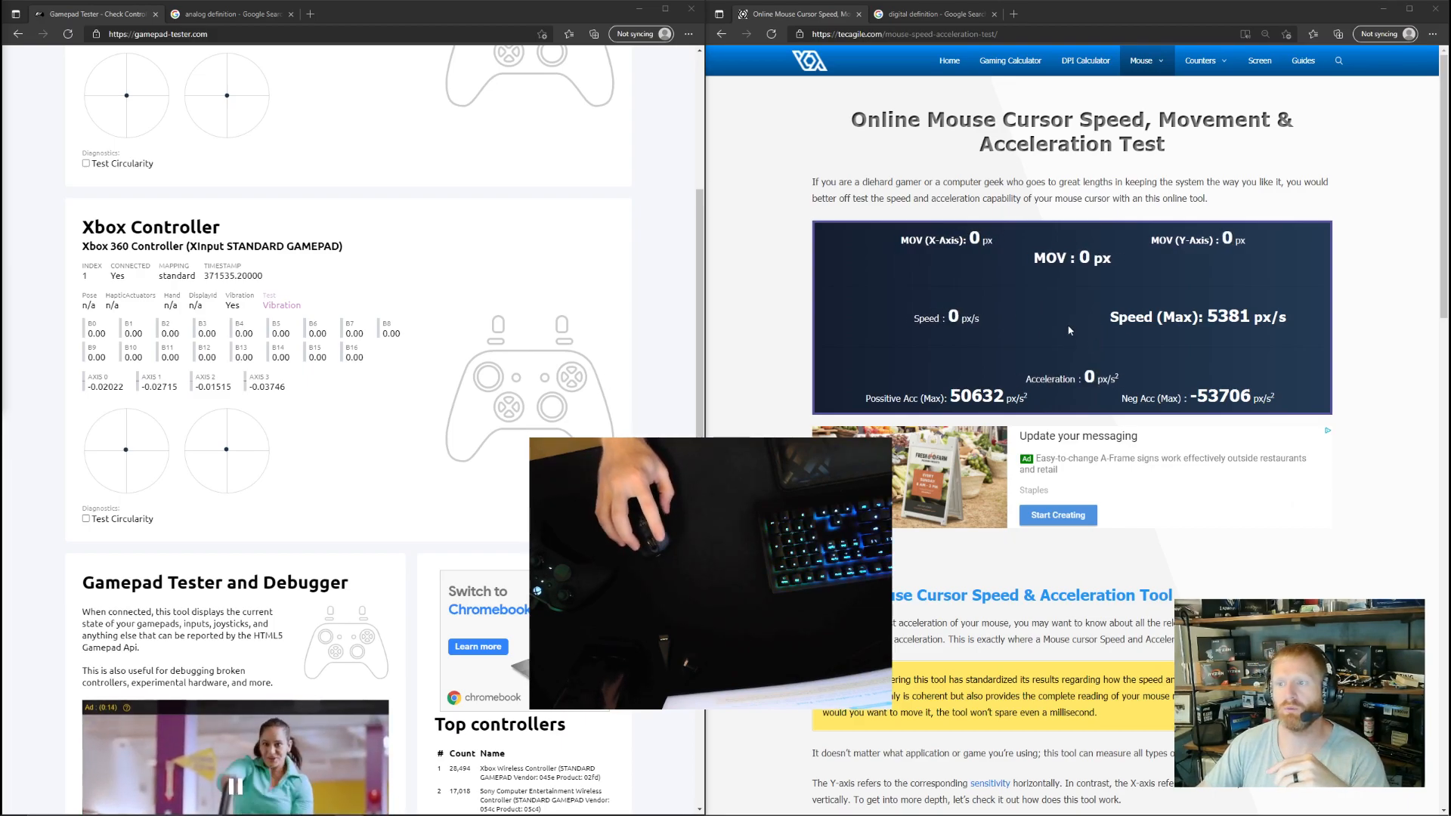
Step: Bring up the 'digital definition' Google search results in the right-hand Edge window
left_click(946, 13)
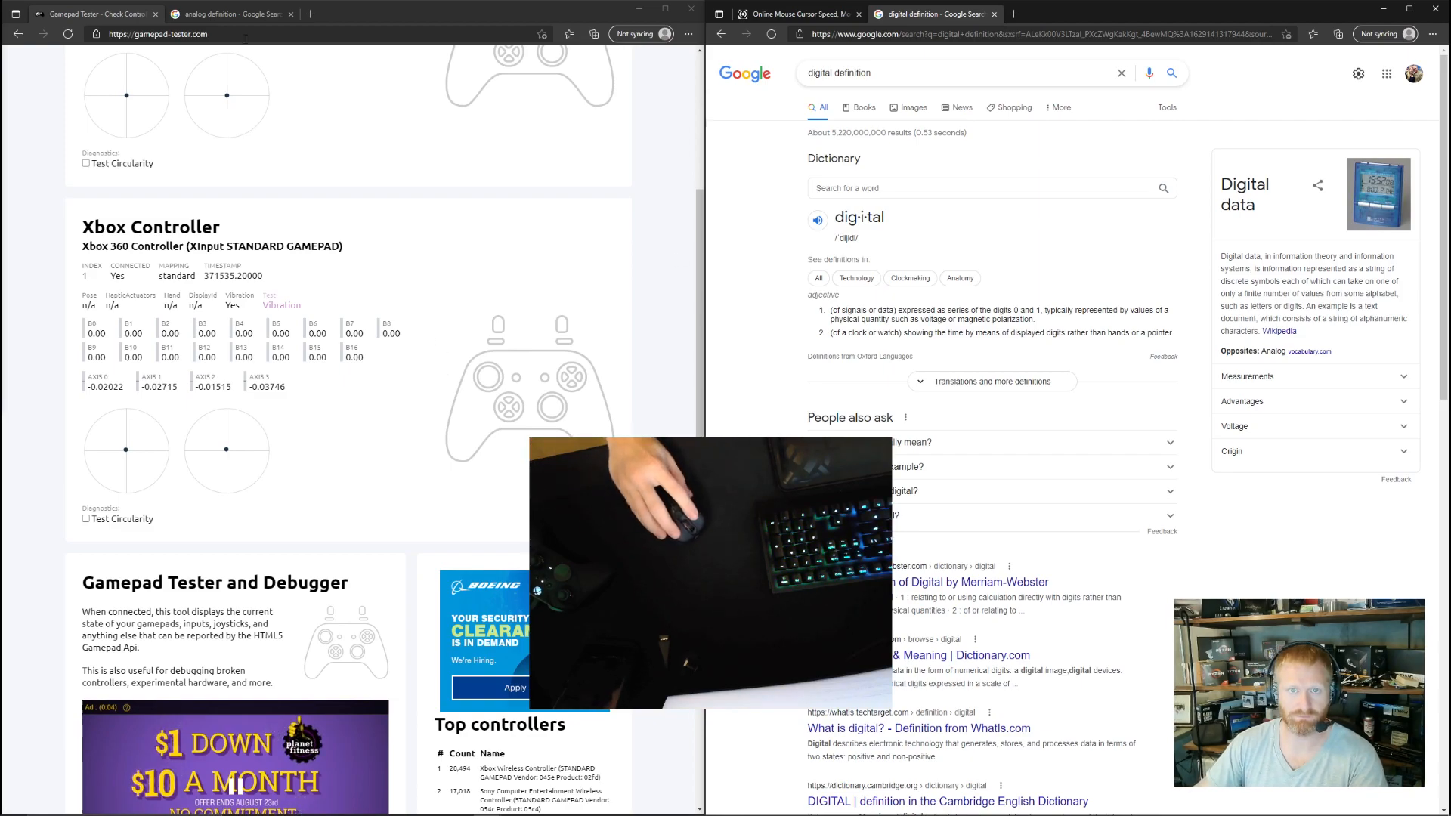
left_click(235, 14)
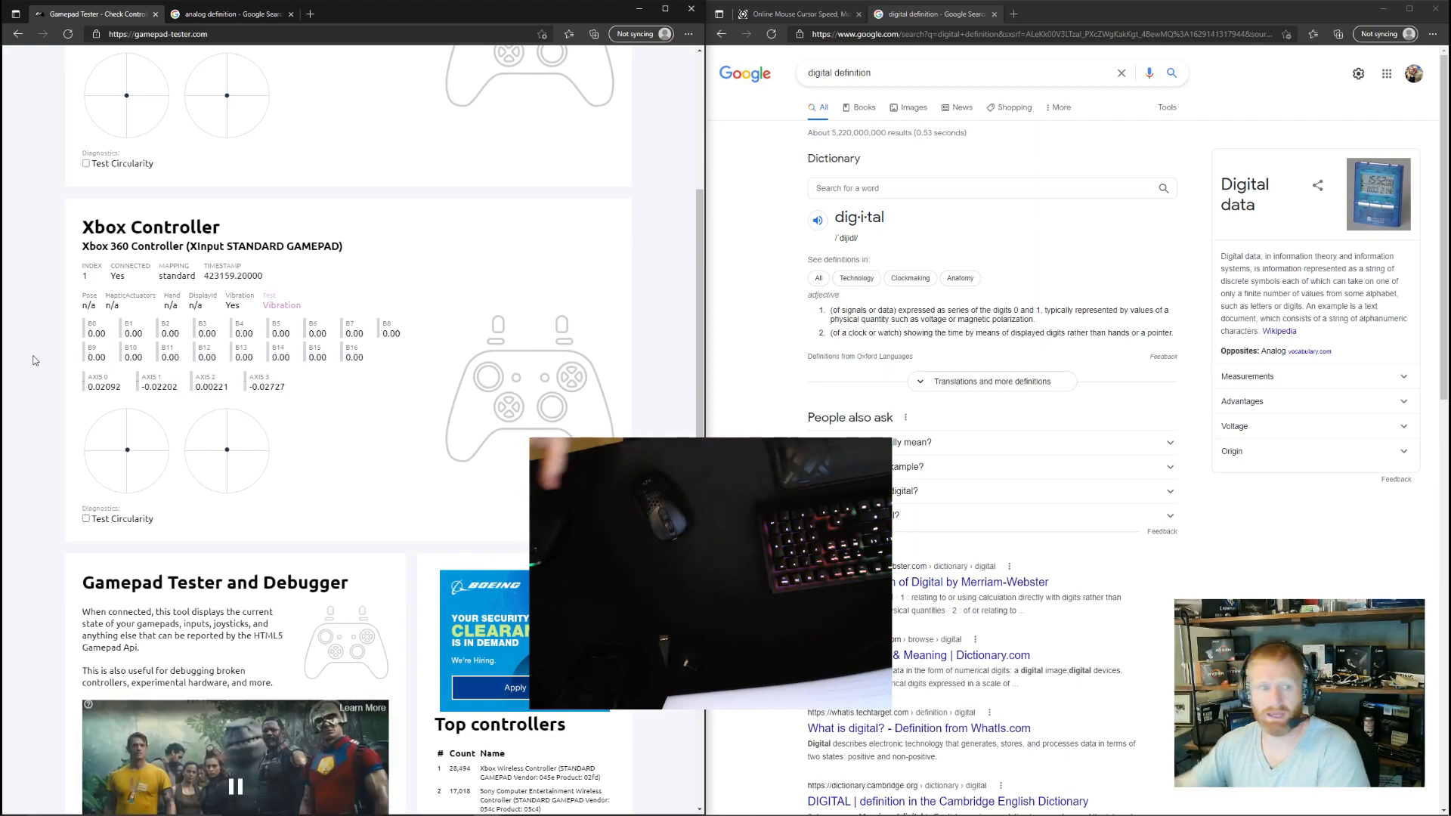
left_click(798, 14)
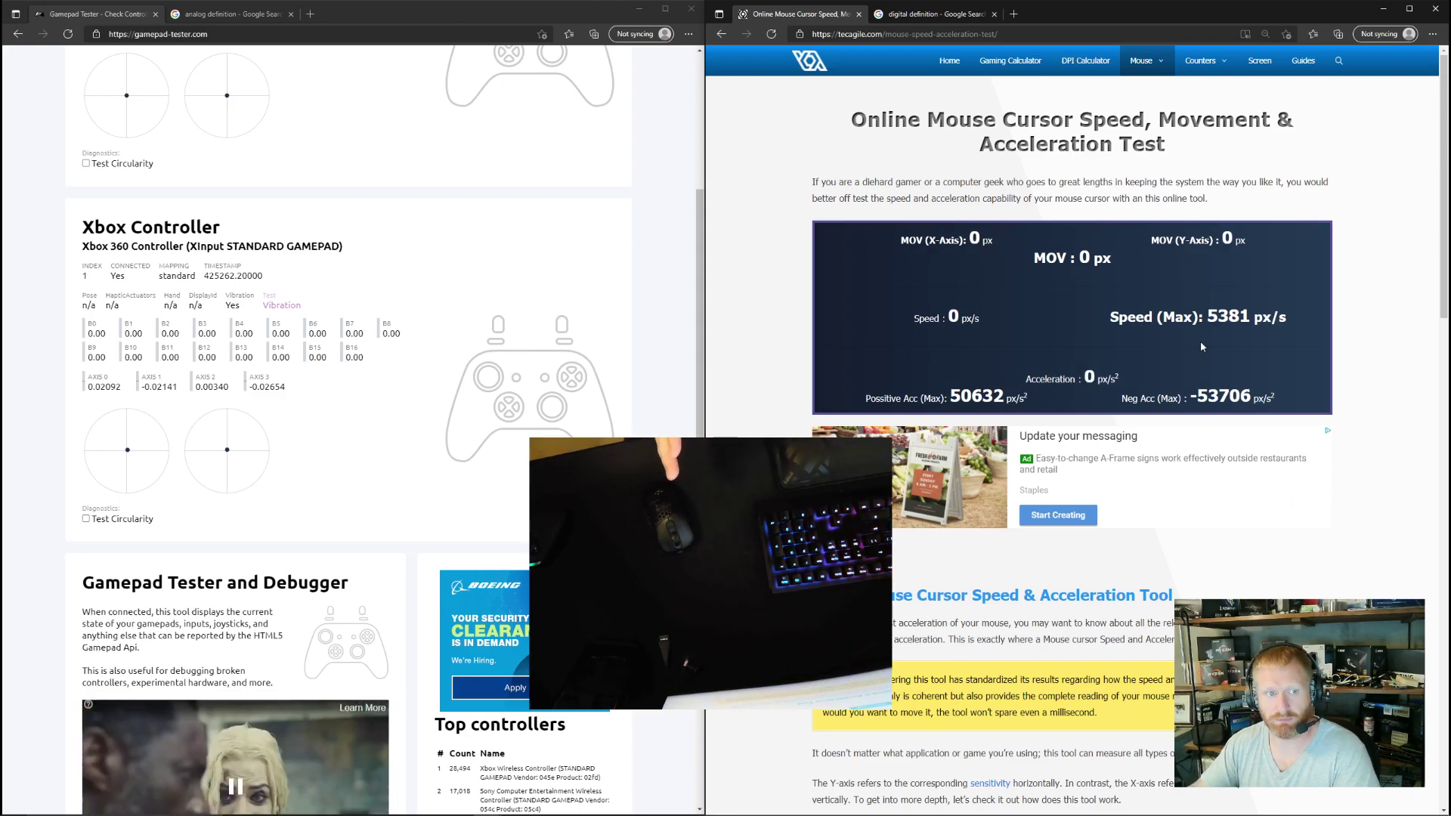
mouse_move(1085, 345)
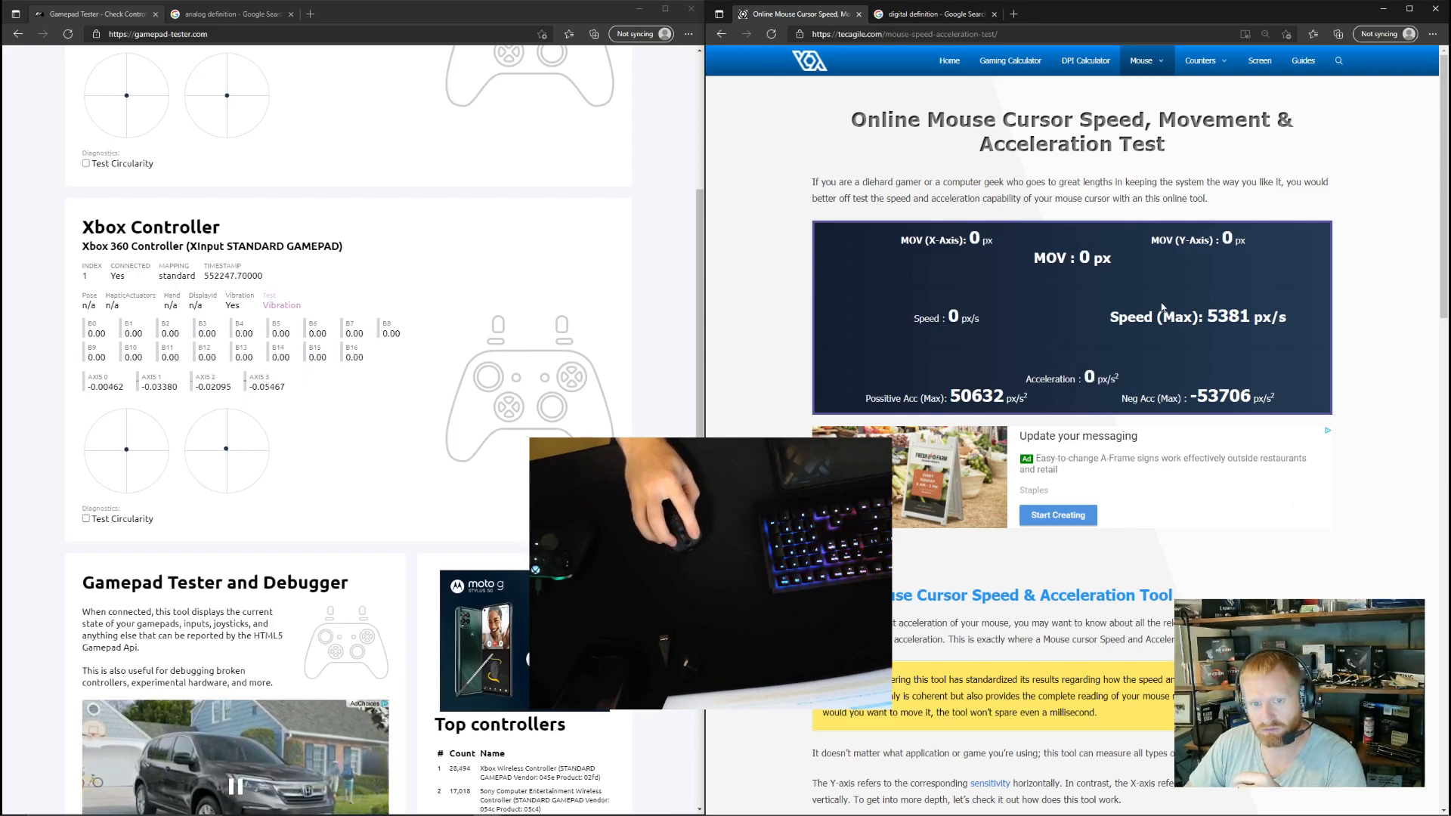
mouse_move(1094, 318)
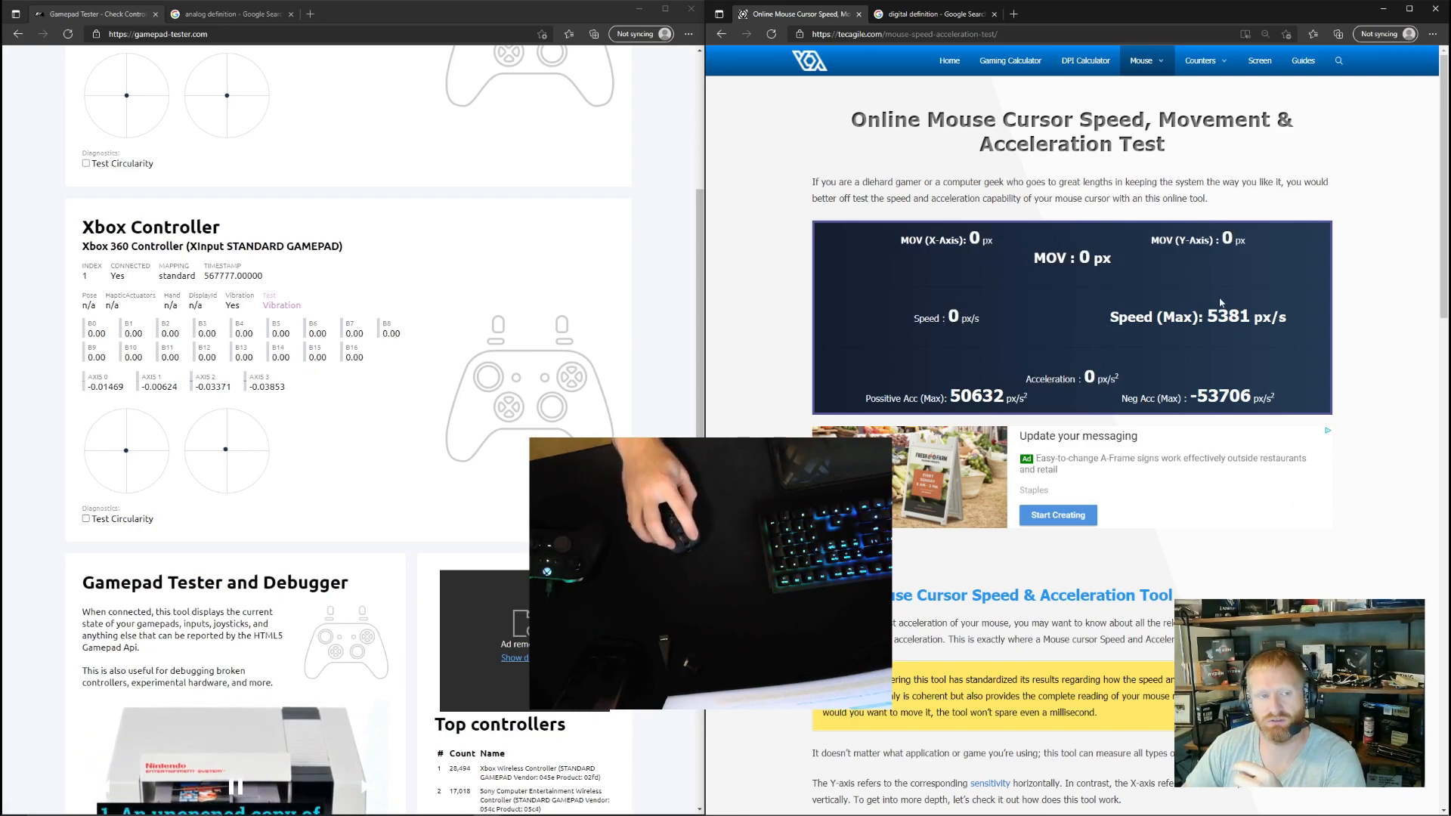
mouse_move(1072, 305)
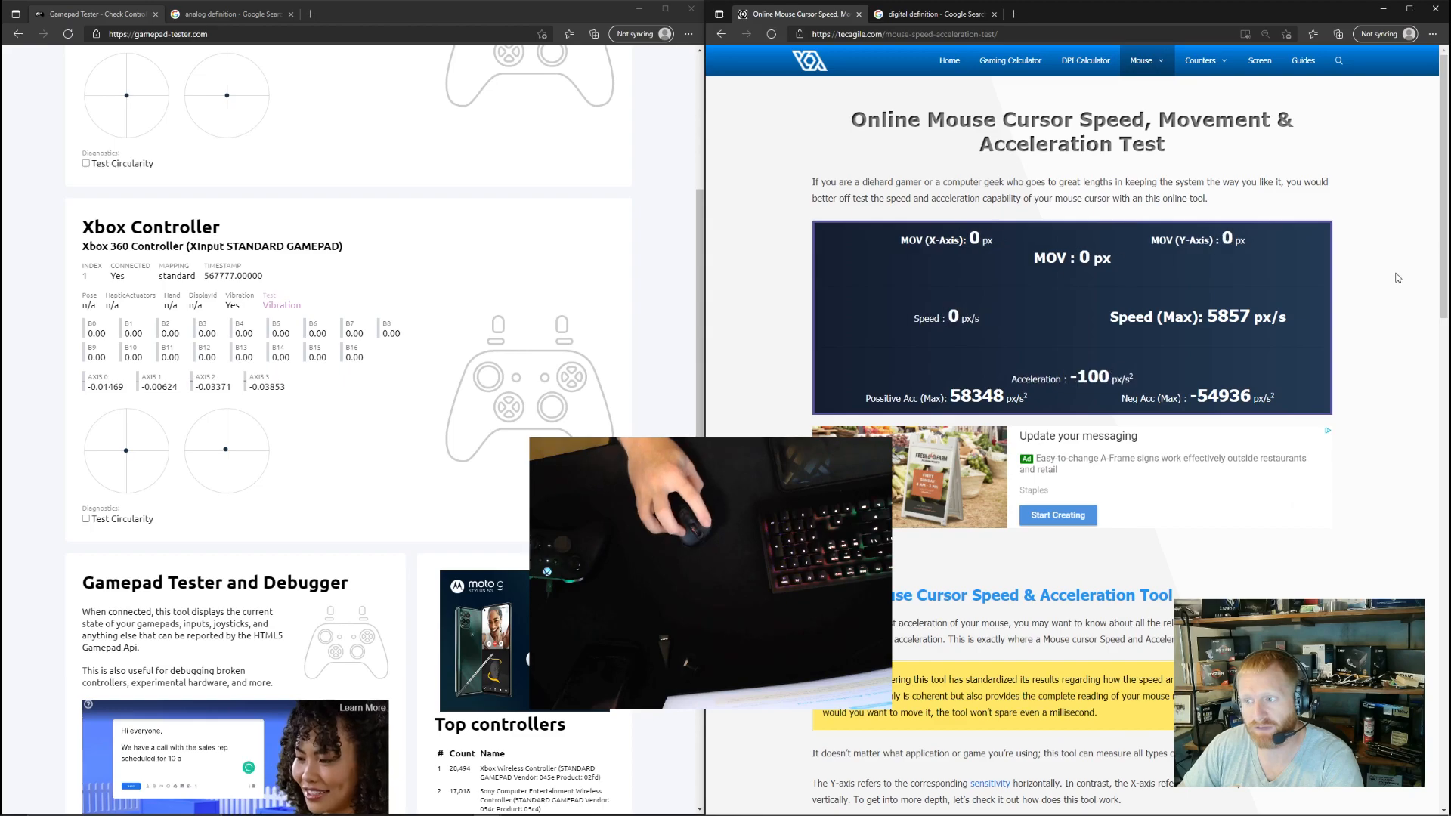
mouse_move(1266, 296)
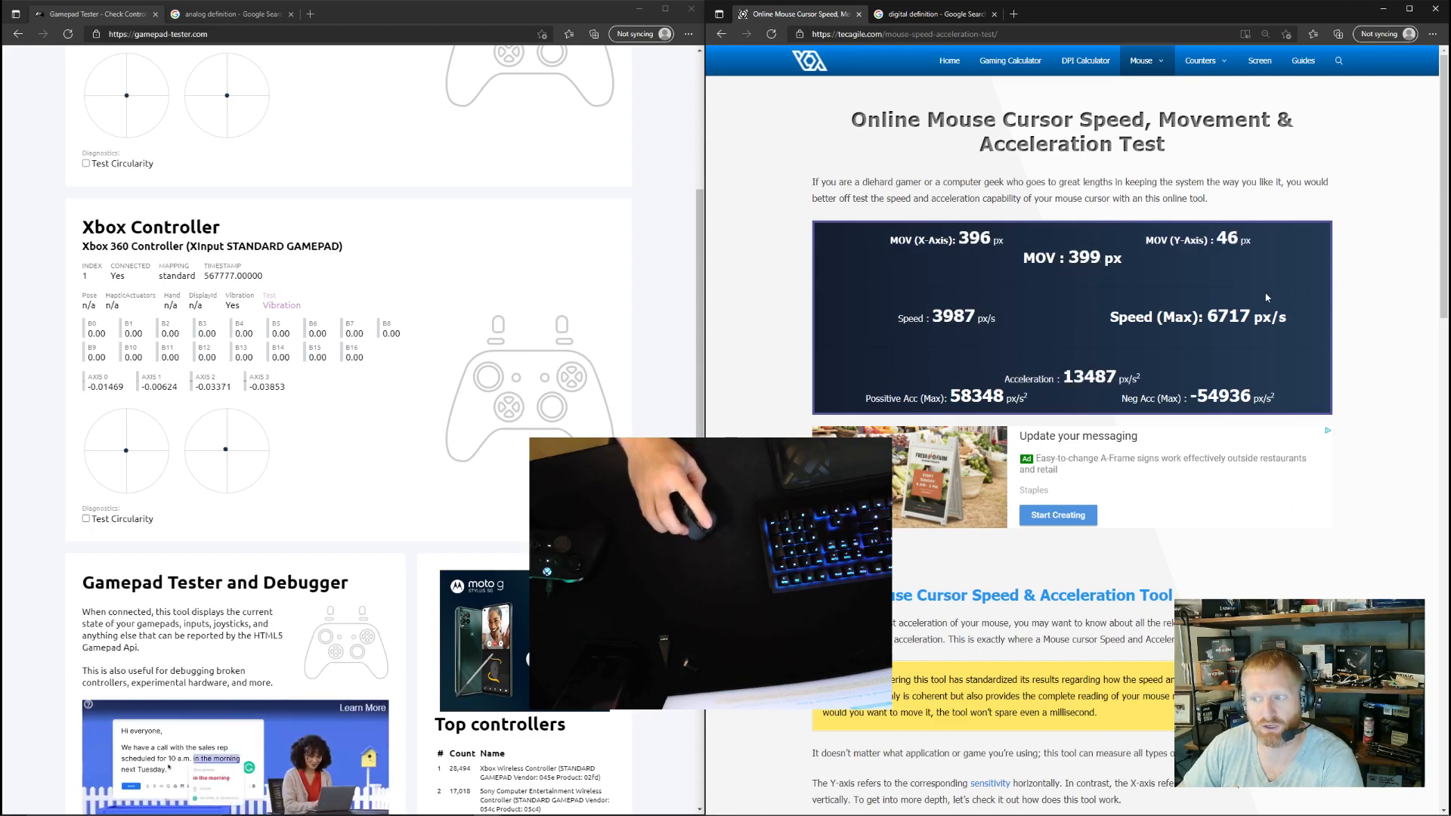
mouse_move(1236, 296)
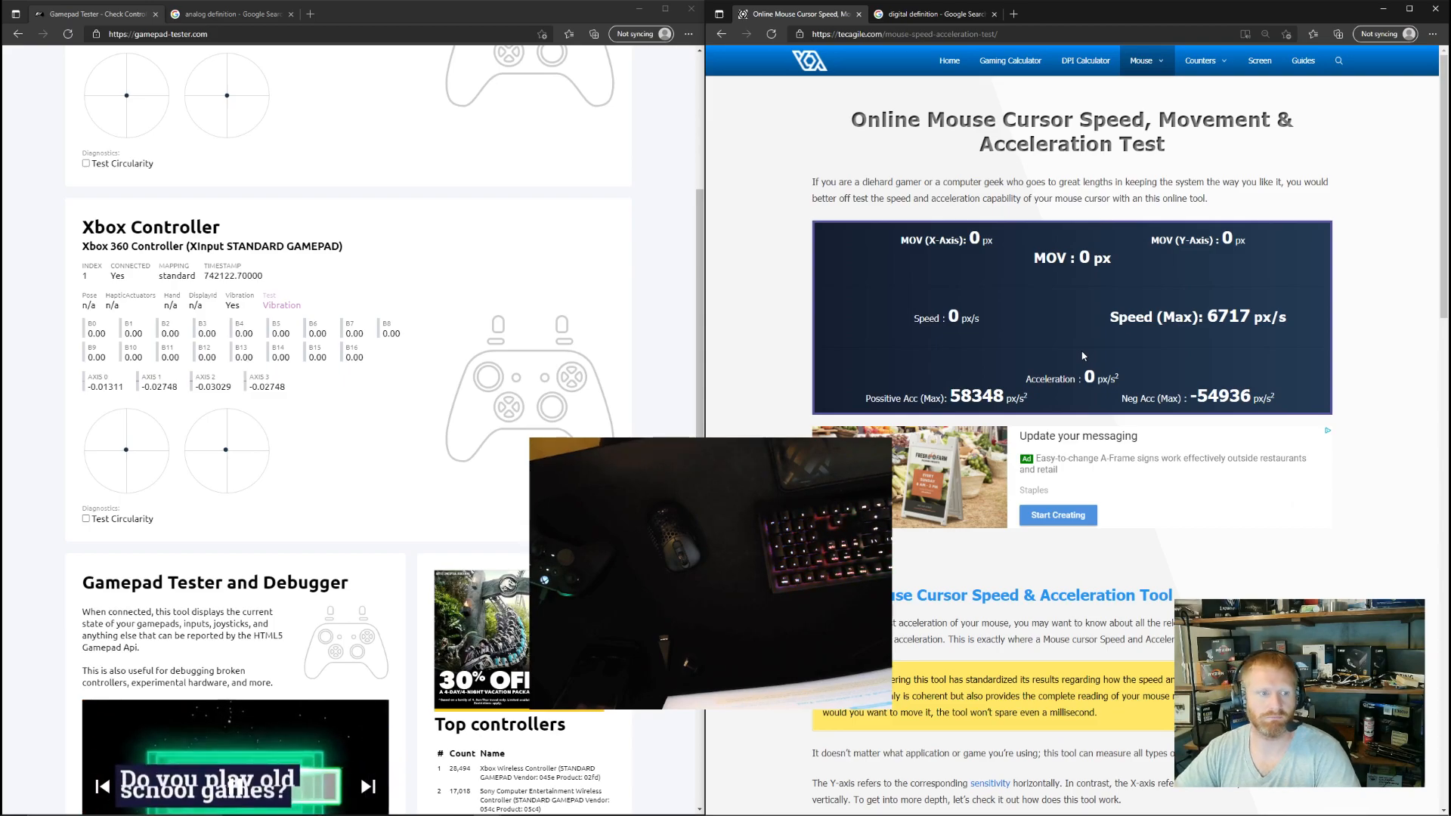
mouse_move(1049, 348)
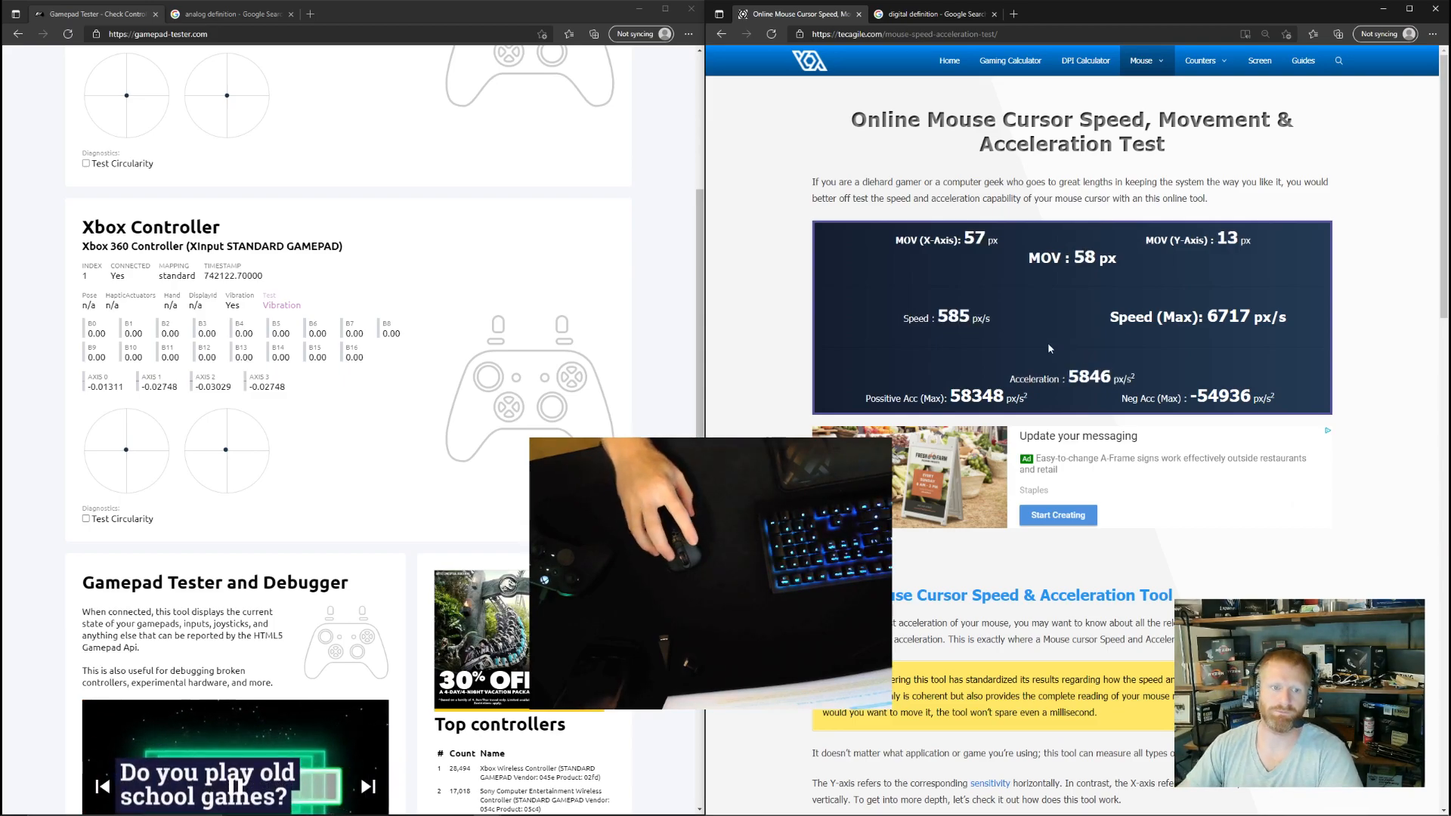